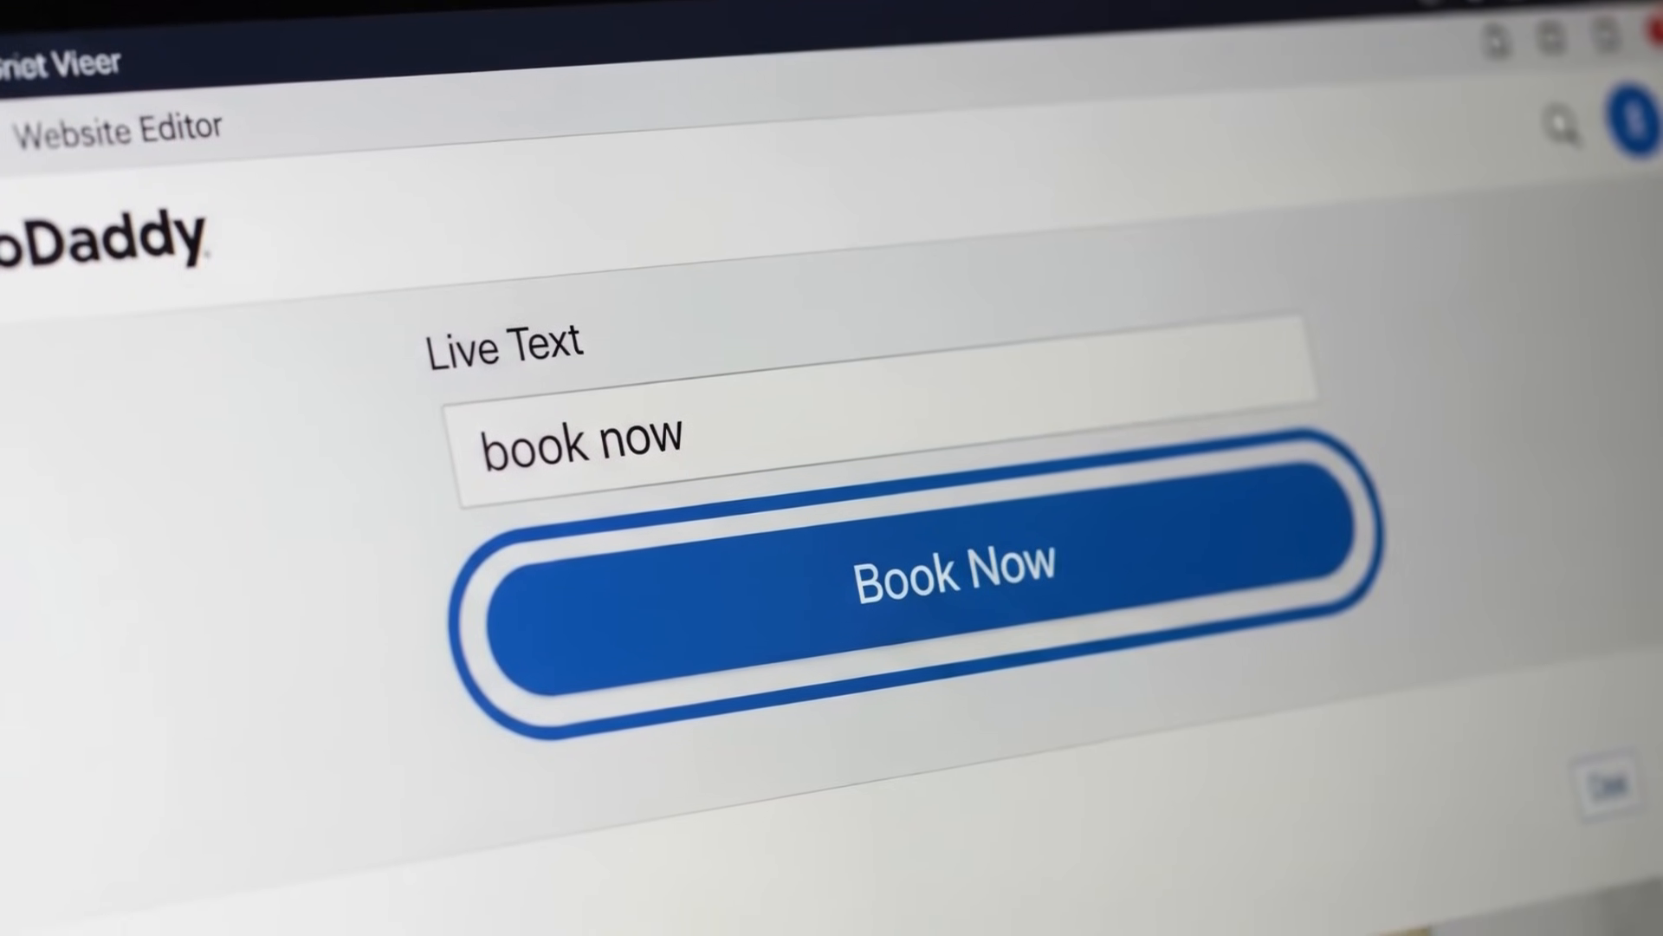
Step: Generate the 'Book Now' button from the Live Text prompt and reach the locked-elements warning
{"action": "left_click", "coordinate": [951, 573]}
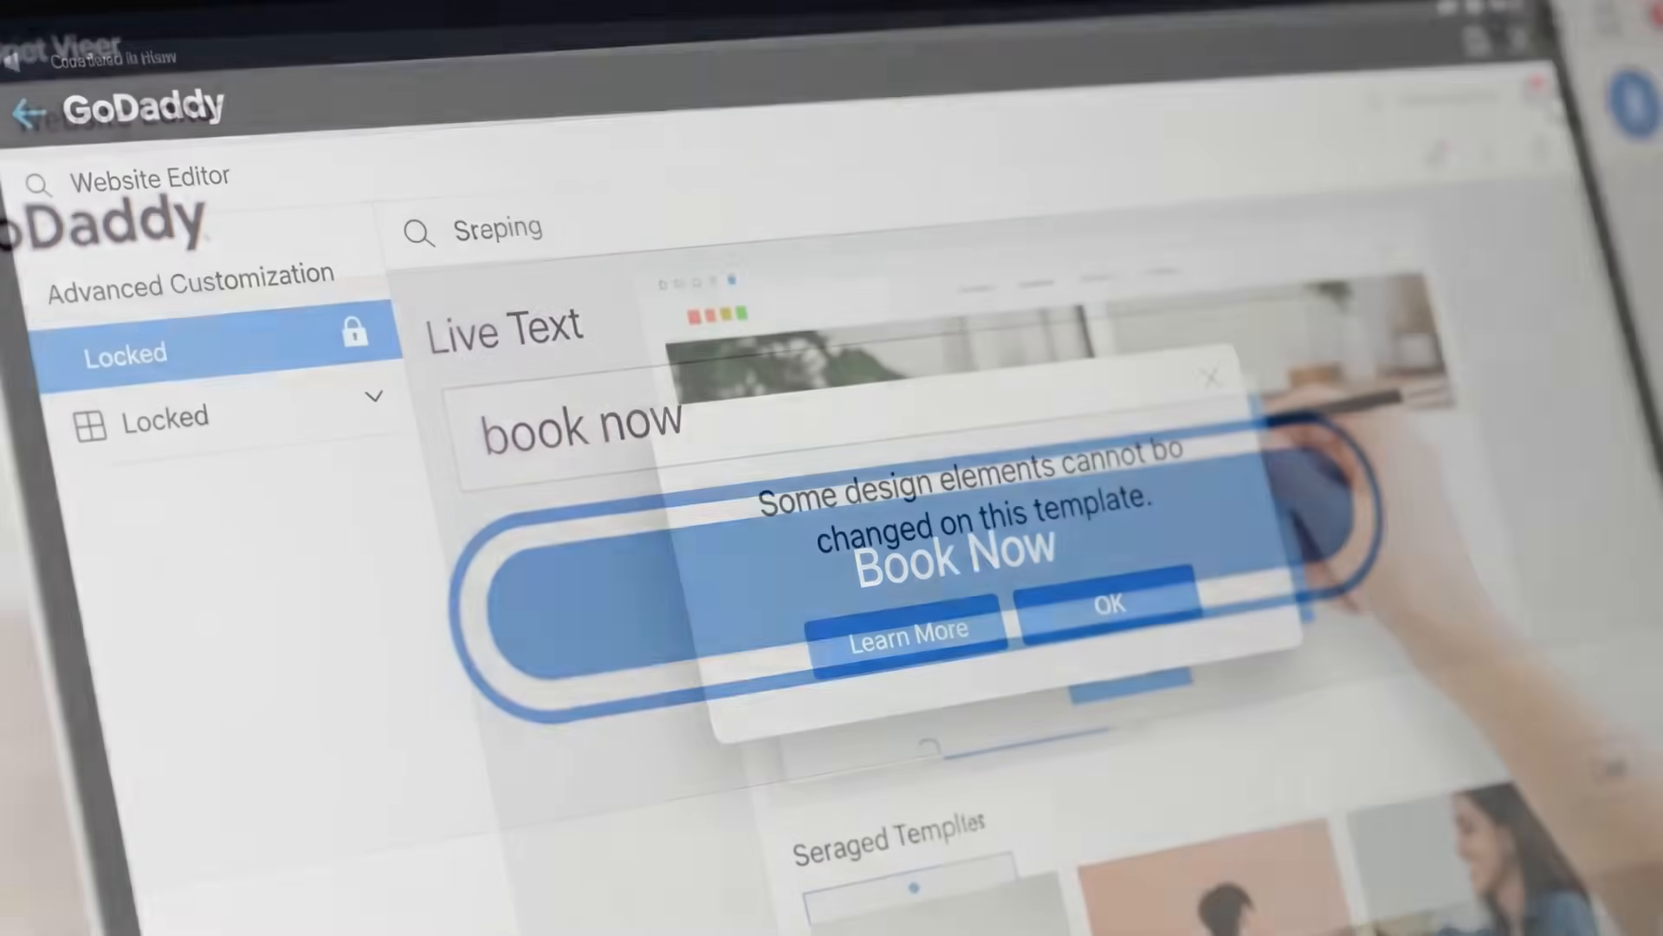